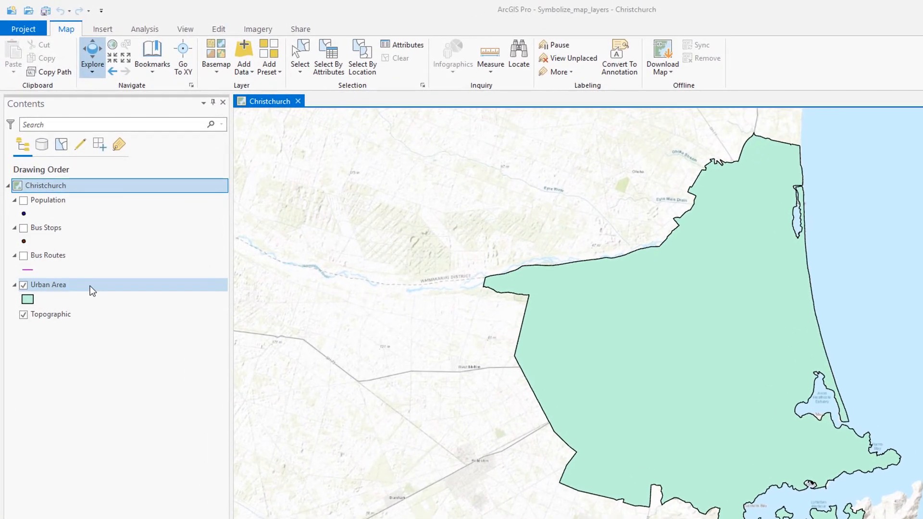
Step: Restyle the Urban Area layer with the Extent Transparent symbol
{"action": "left_click", "coordinate": [48, 284]}
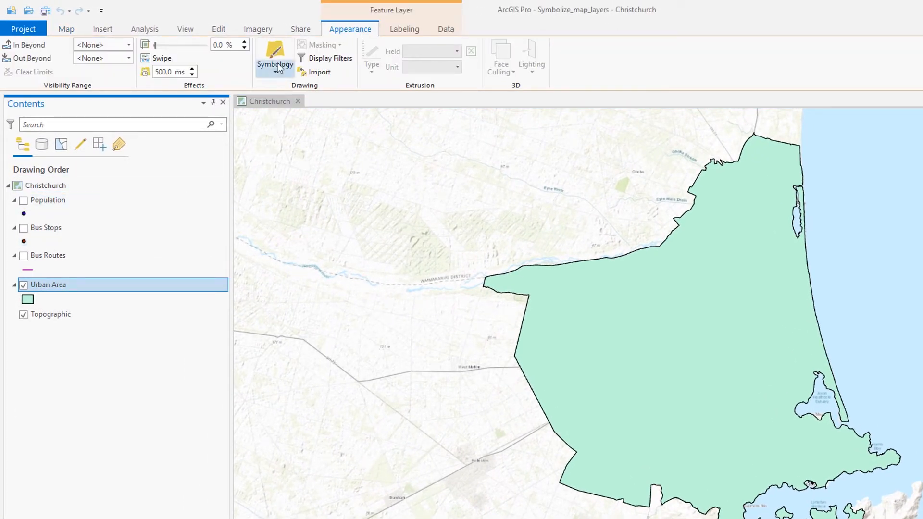
{"action": "left_click", "coordinate": [274, 57]}
{"action": "type", "text": "exten"}
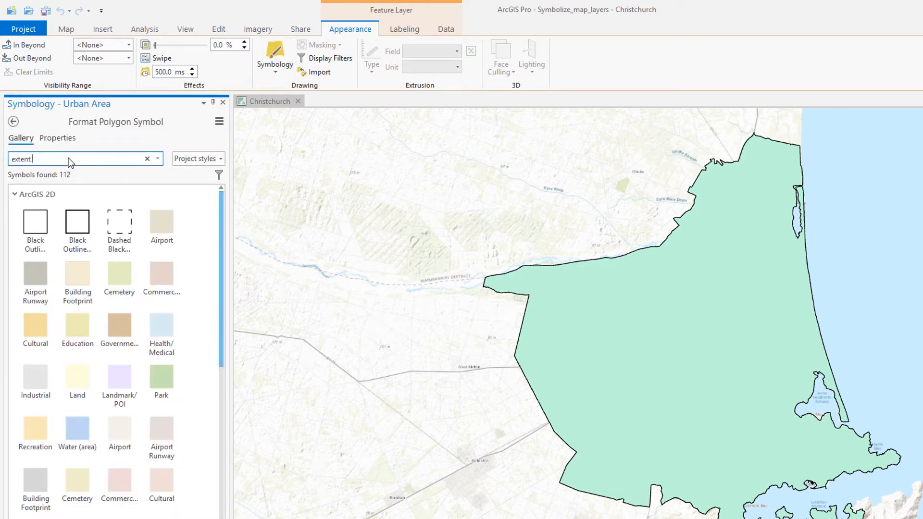
{"action": "type", "text": "transparent"}
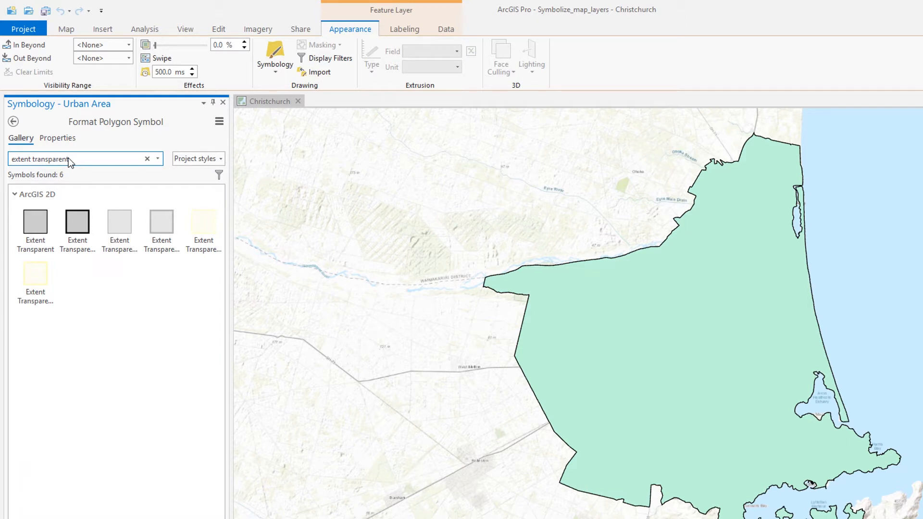
{"action": "left_click", "coordinate": [119, 224]}
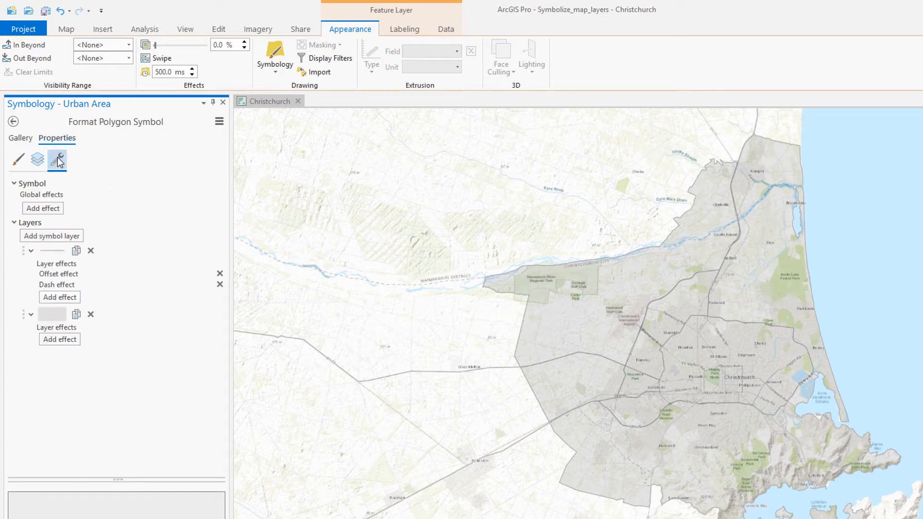
Step: Give the urban area symbol's fill layer a 6 pt donut effect
{"action": "left_click", "coordinate": [59, 339]}
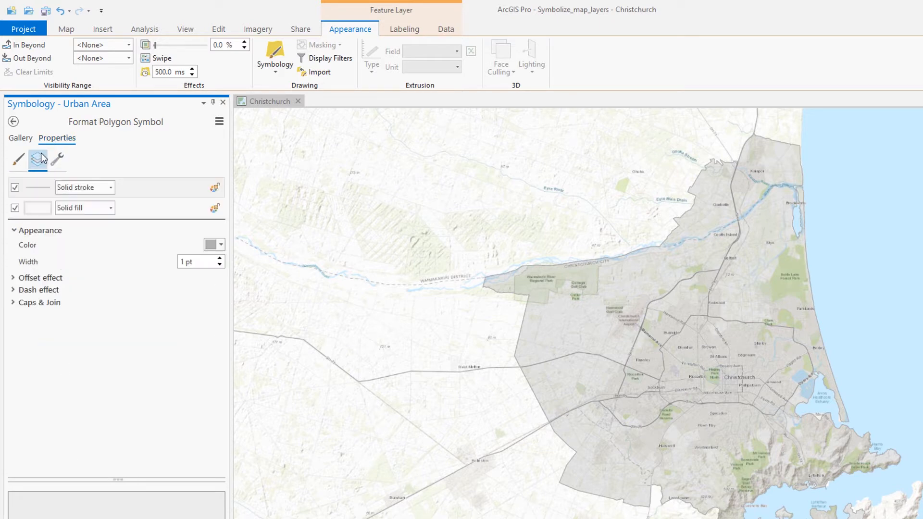
{"action": "left_click", "coordinate": [36, 160]}
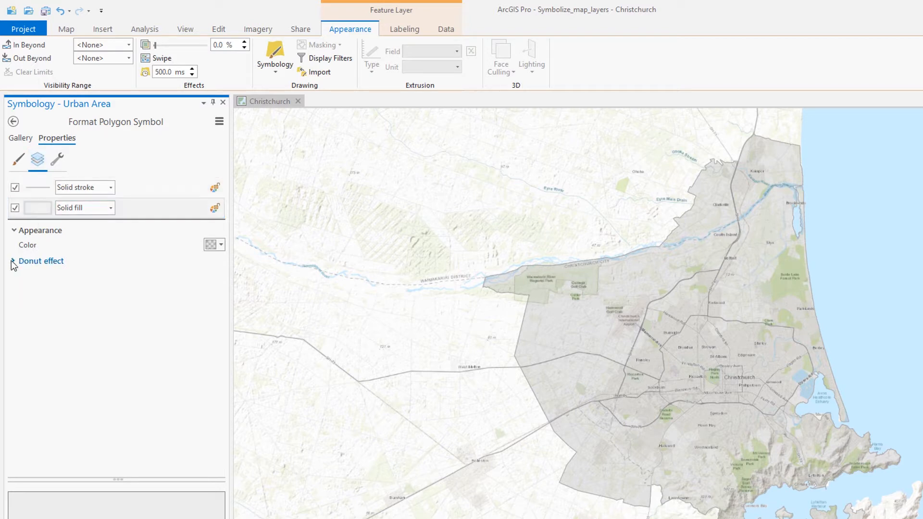
{"action": "left_click", "coordinate": [13, 260]}
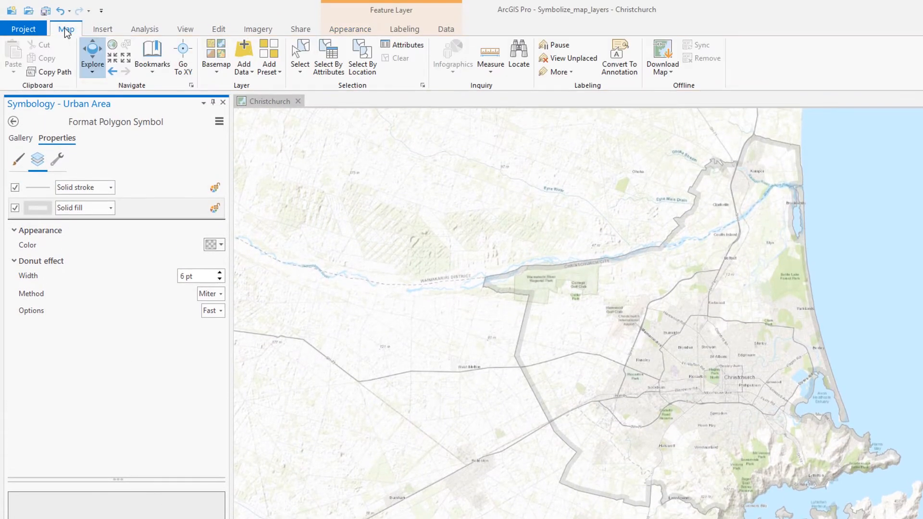
Step: Bring up the Map tools to change the basemap to Light Gray Canvas
{"action": "left_click", "coordinate": [215, 53]}
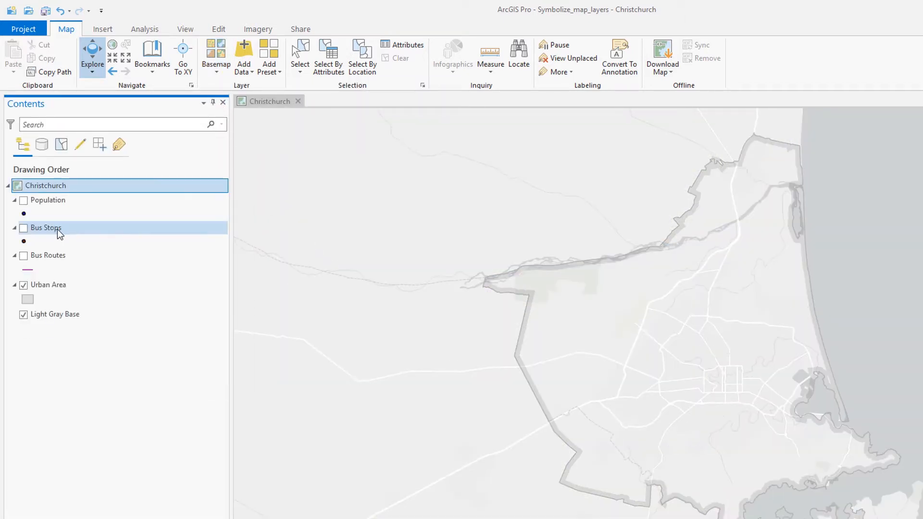
Step: Apply the Bus Station icon to the Bus Stops layer
{"action": "left_click", "coordinate": [24, 228]}
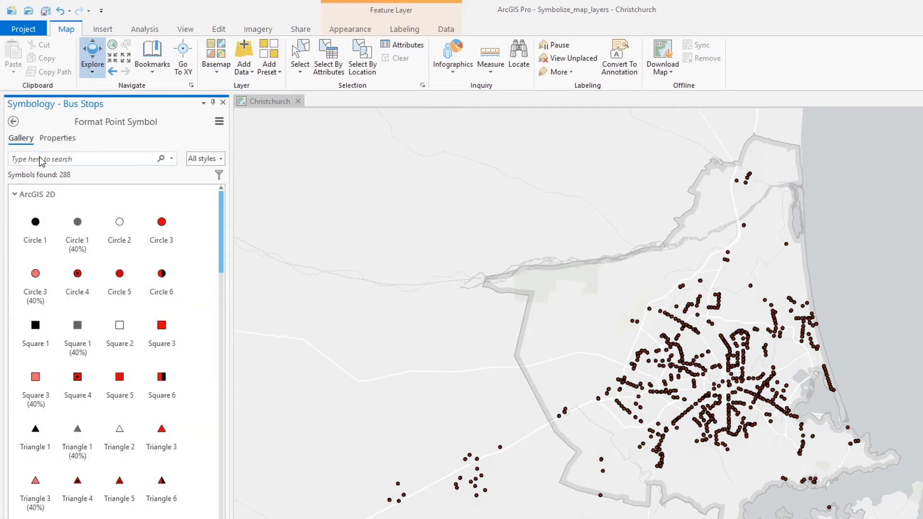
{"action": "type", "text": "bus"}
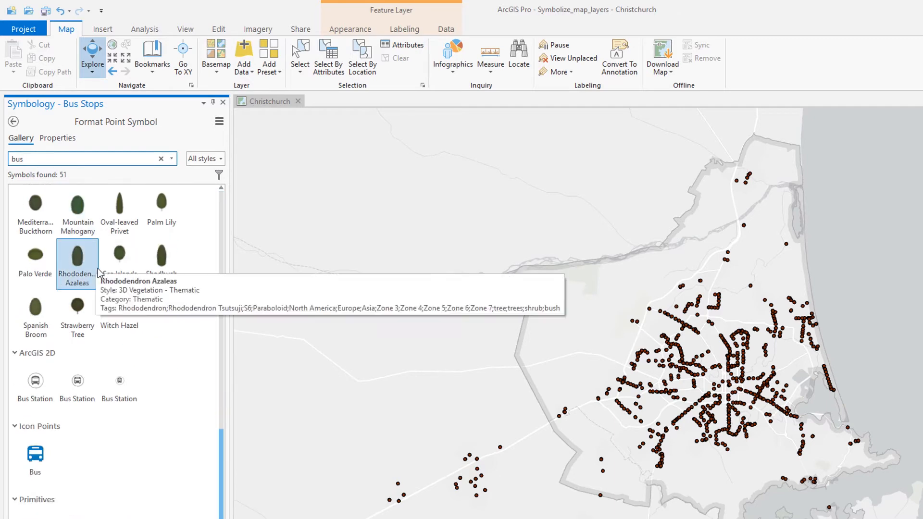
{"action": "left_click", "coordinate": [119, 379]}
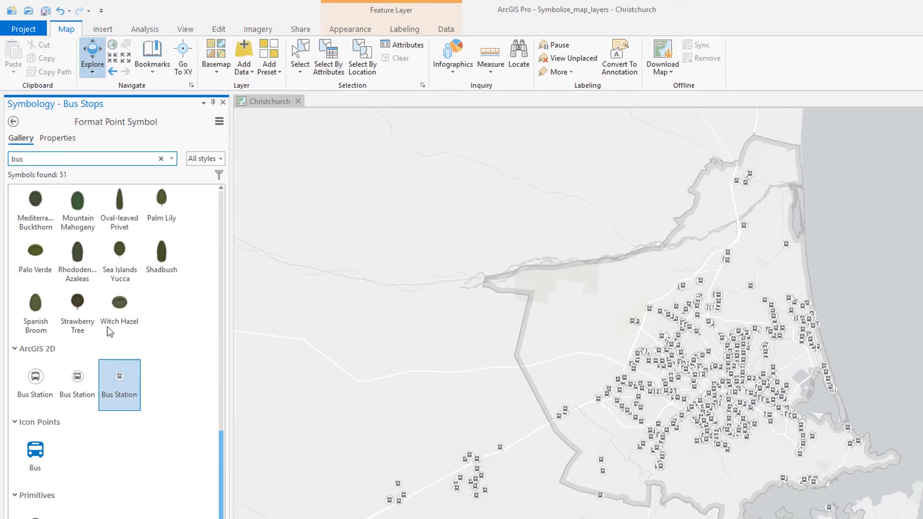
Step: Make the bus stop icon and its marker outline cabernet, and apply
{"action": "left_click", "coordinate": [57, 138]}
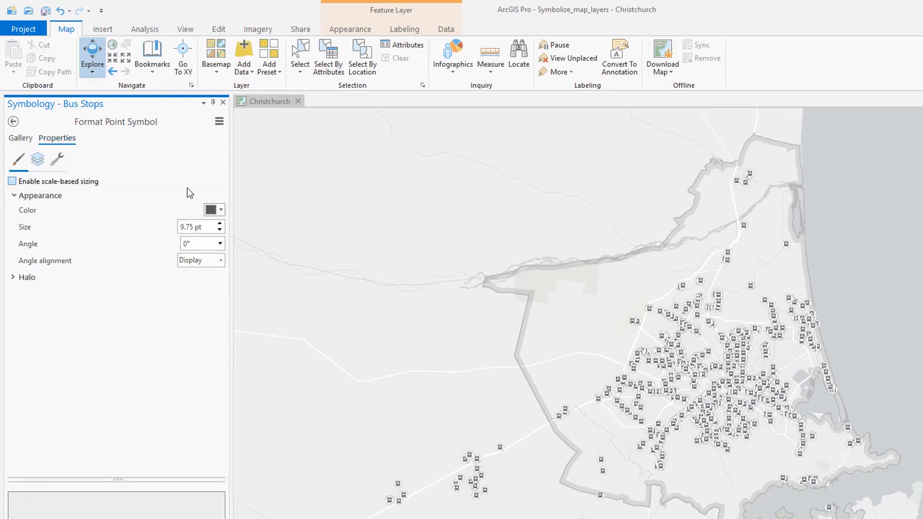
{"action": "left_click", "coordinate": [212, 210]}
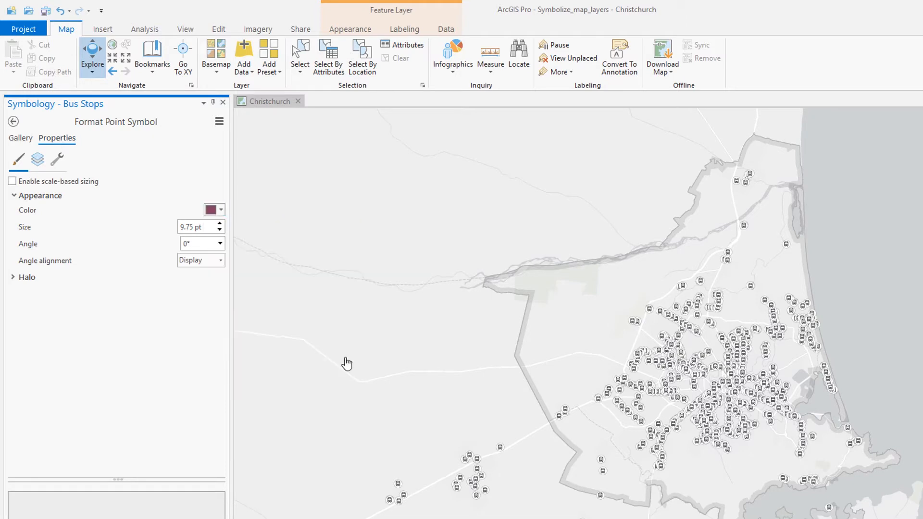
{"action": "triple_click", "coordinate": [196, 226]}
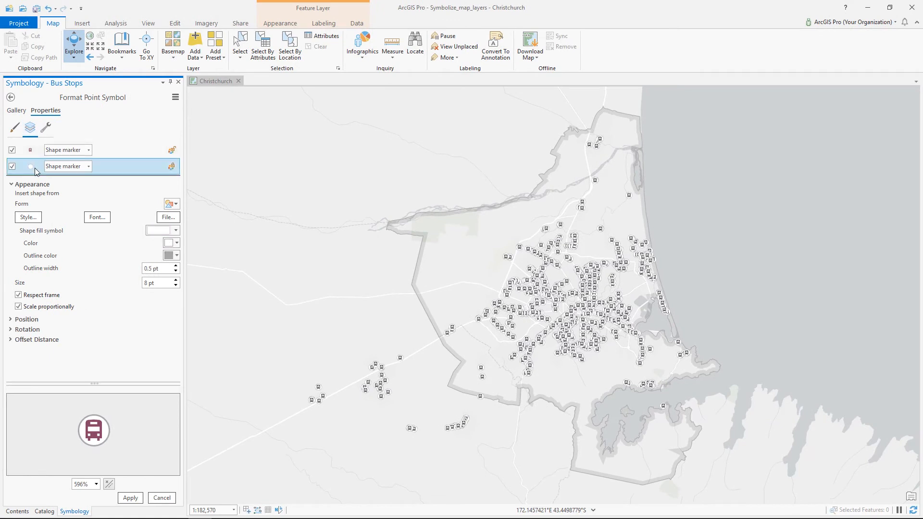
{"action": "left_click", "coordinate": [175, 254]}
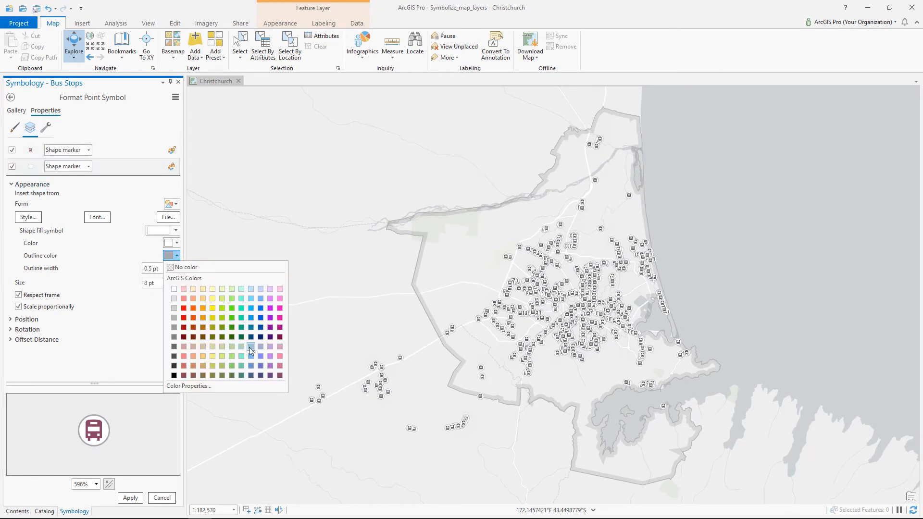
{"action": "left_click", "coordinate": [250, 346]}
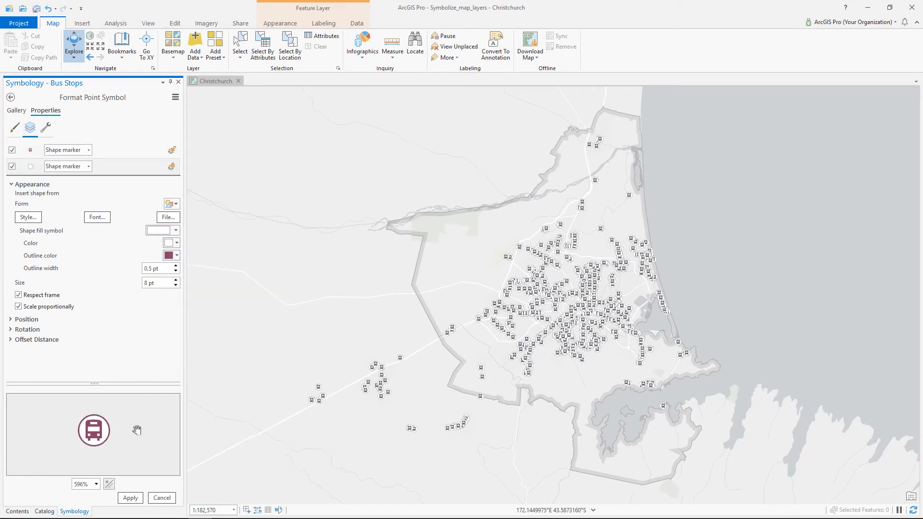
{"action": "left_click", "coordinate": [129, 497]}
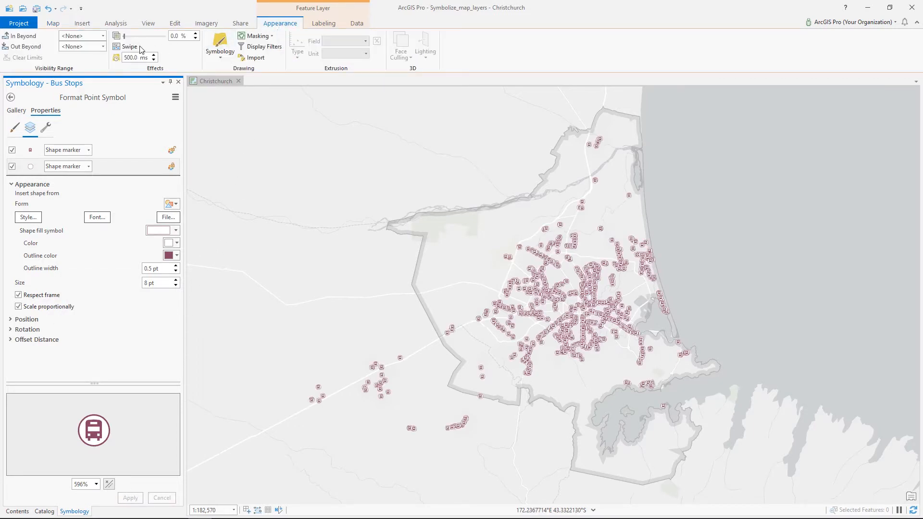
Step: Hide bus stops beyond 1:24,000 and zoom the map to 1:10,000
{"action": "left_click", "coordinate": [101, 47]}
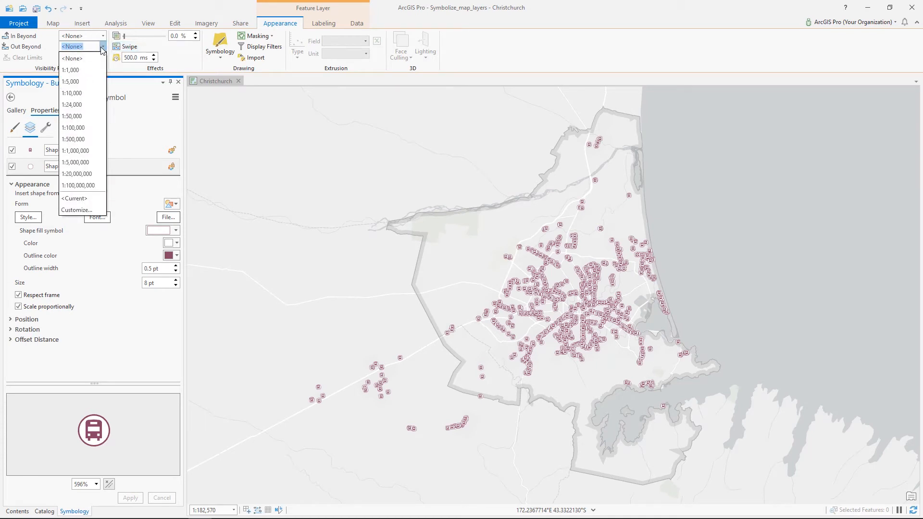
{"action": "mouse_move", "coordinate": [92, 104]}
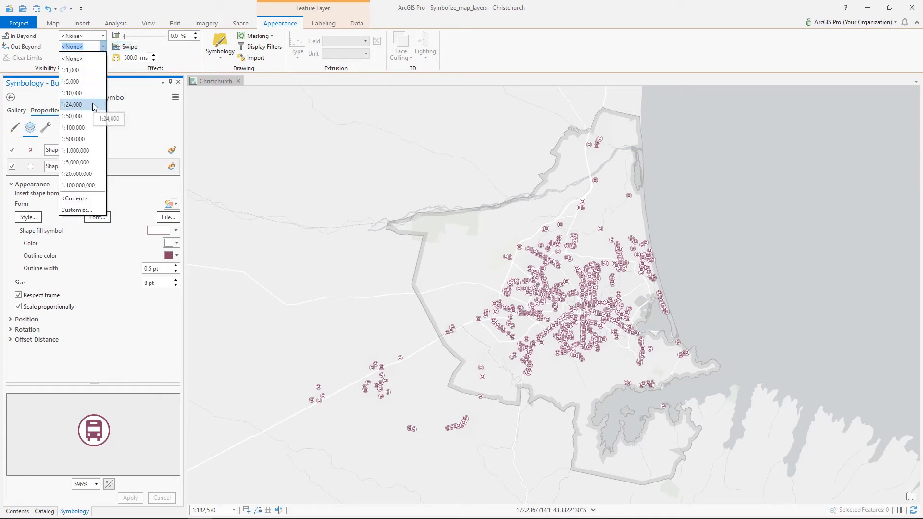
{"action": "left_click", "coordinate": [71, 105]}
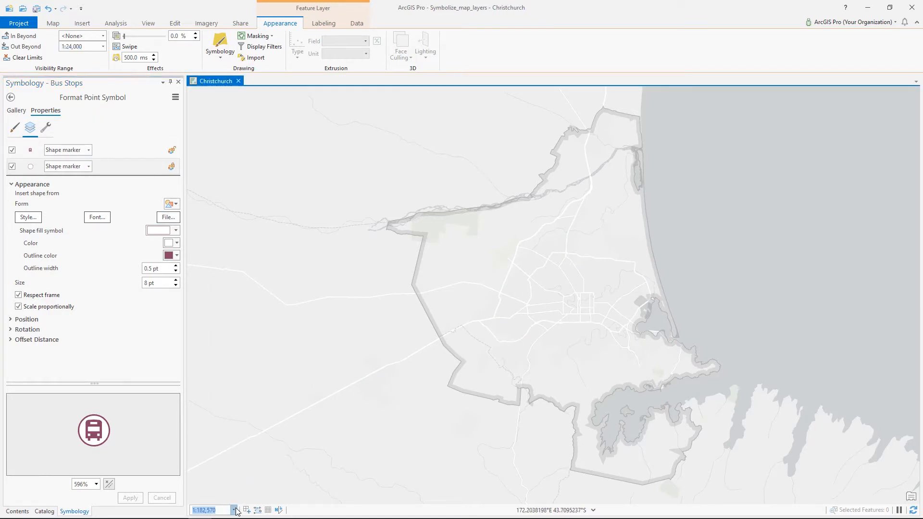
{"action": "left_click", "coordinate": [235, 510]}
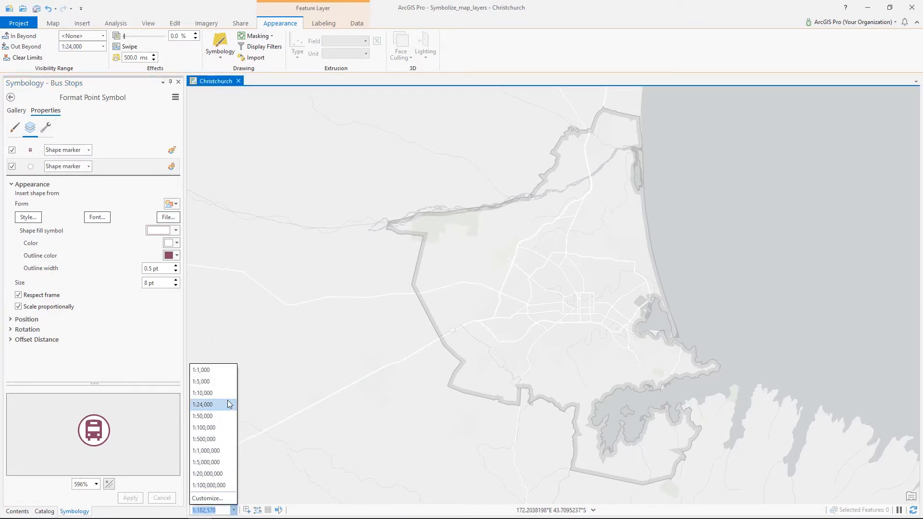
{"action": "left_click", "coordinate": [202, 393]}
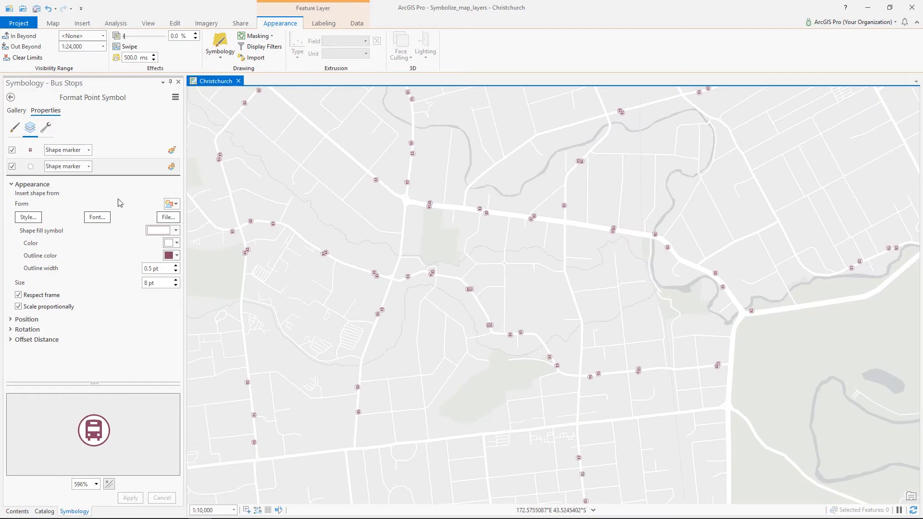
{"action": "left_click", "coordinate": [52, 23]}
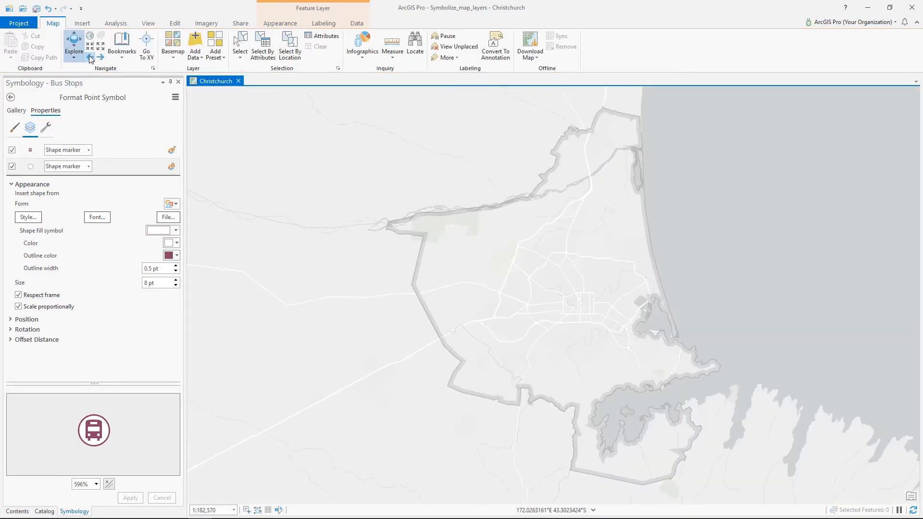
{"action": "left_click", "coordinate": [177, 82]}
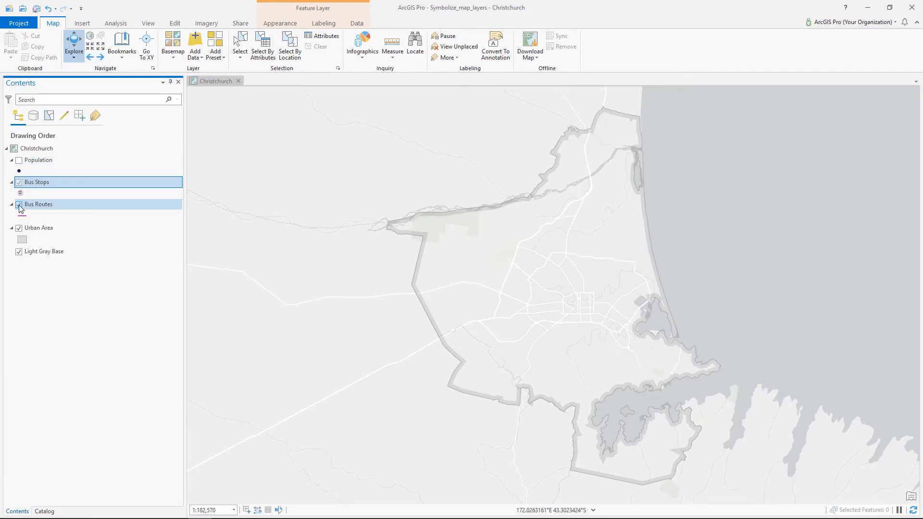
Step: Review the Type field in the Bus Routes attribute table
{"action": "right_click", "coordinate": [38, 205]}
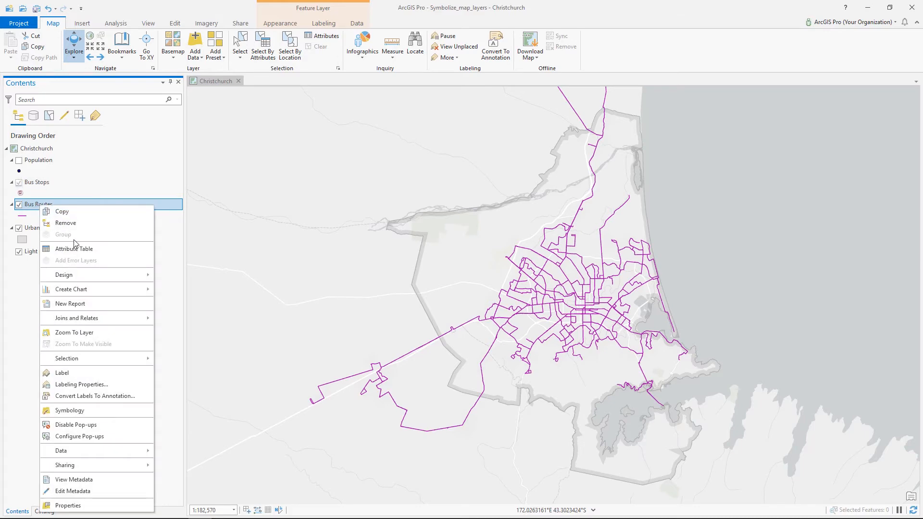
{"action": "left_click", "coordinate": [74, 249]}
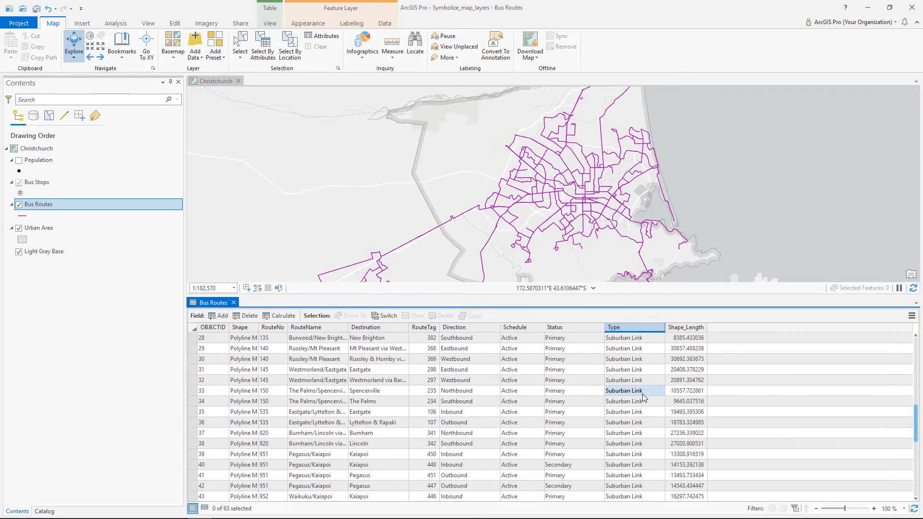
{"action": "scroll", "scroll_direction": "down", "scroll_amount": 3}
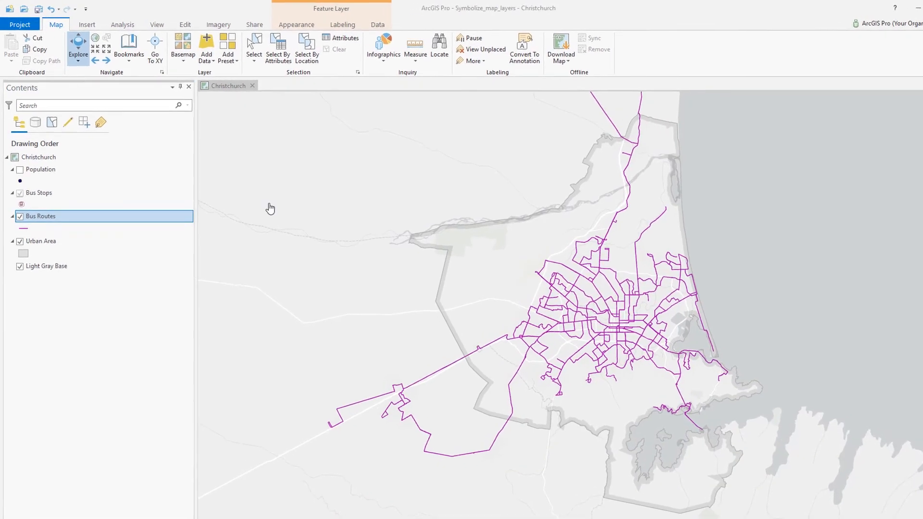
{"action": "left_click", "coordinate": [297, 25]}
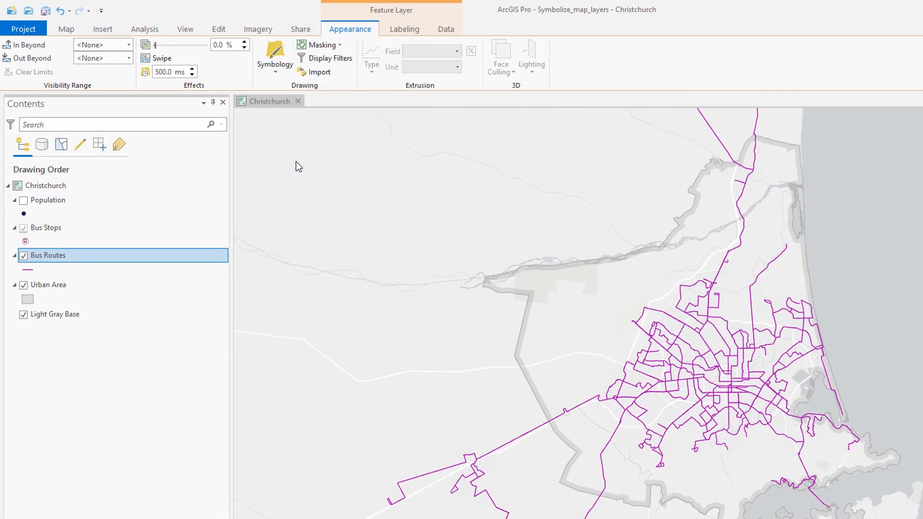
Step: Symbolize routes by Type as Minor Road lines with a teal-orange-purple-pink scheme
{"action": "left_click", "coordinate": [203, 184]}
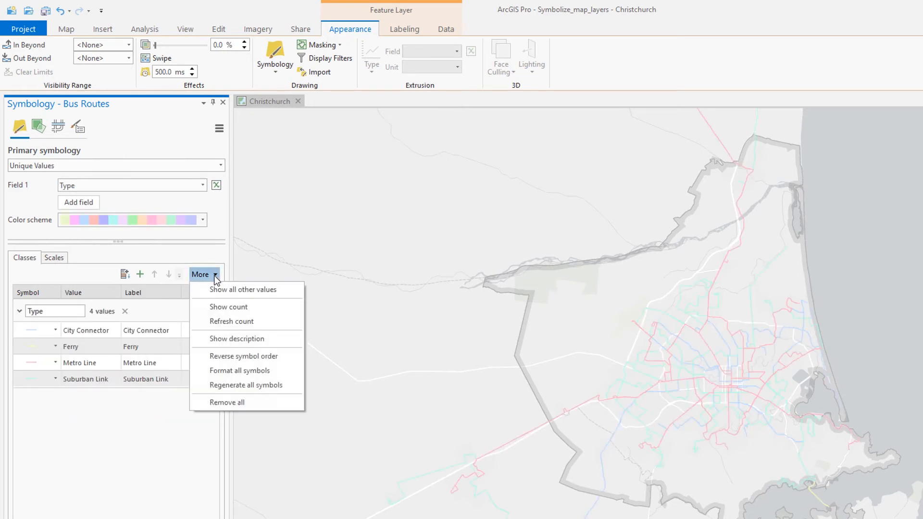
{"action": "left_click", "coordinate": [238, 370]}
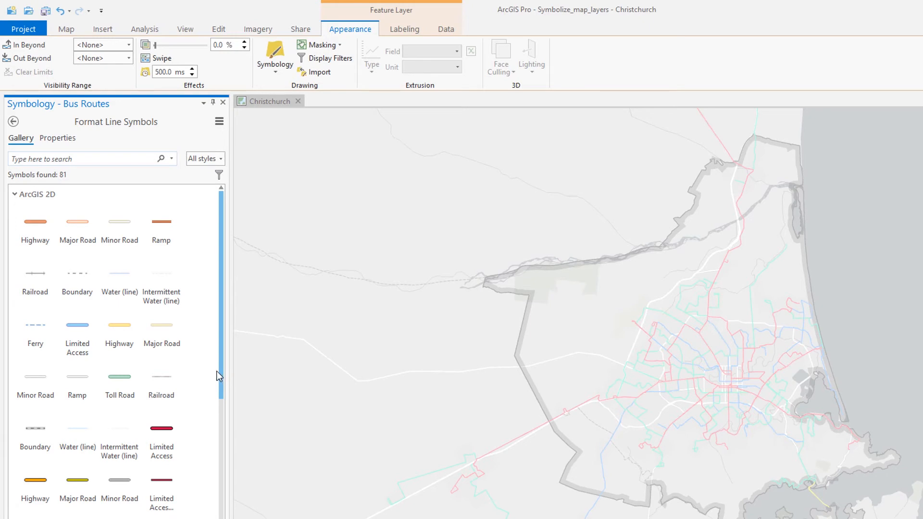
{"action": "left_click", "coordinate": [35, 372]}
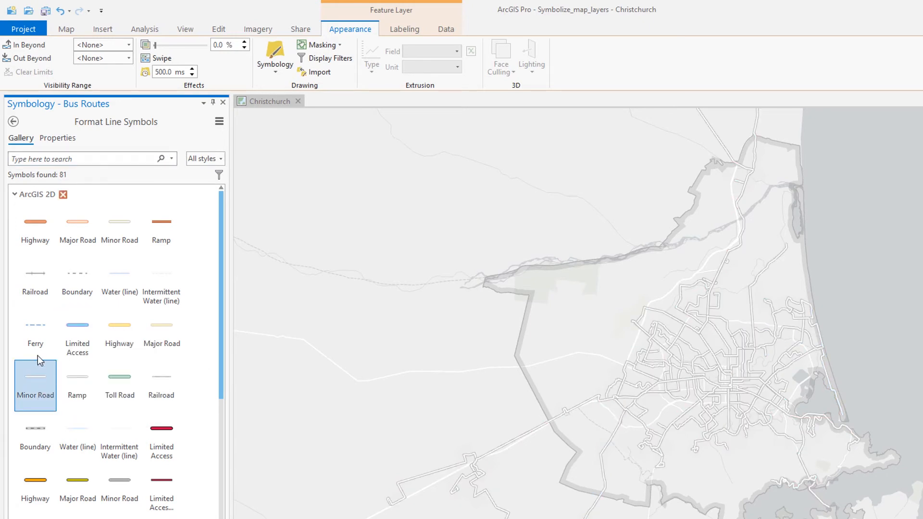
{"action": "left_click", "coordinate": [202, 219]}
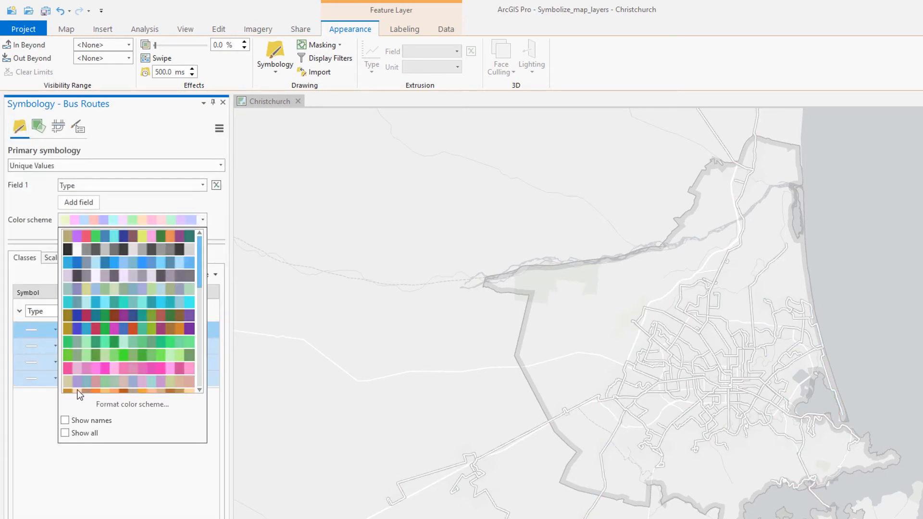
{"action": "left_click", "coordinate": [65, 420]}
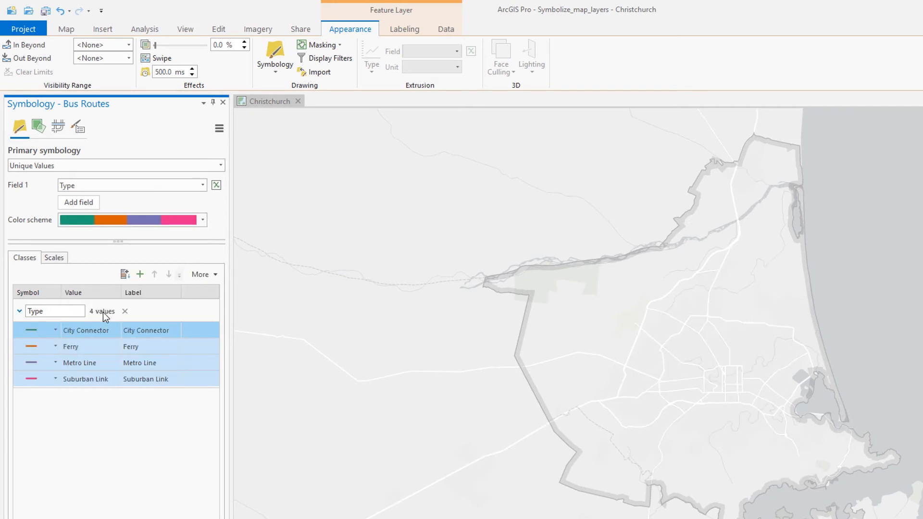
Step: Change the Ferry class symbol to a dashed Ferry line
{"action": "left_click", "coordinate": [91, 379]}
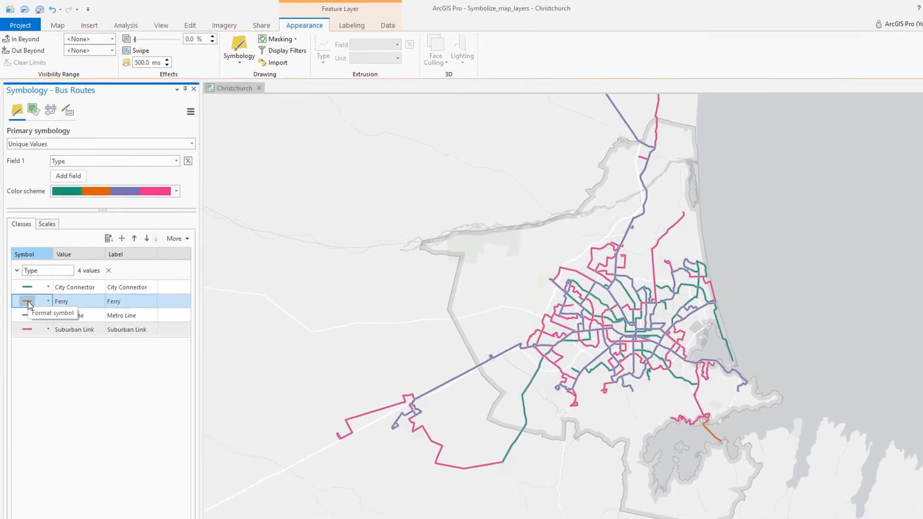
{"action": "left_click", "coordinate": [26, 301]}
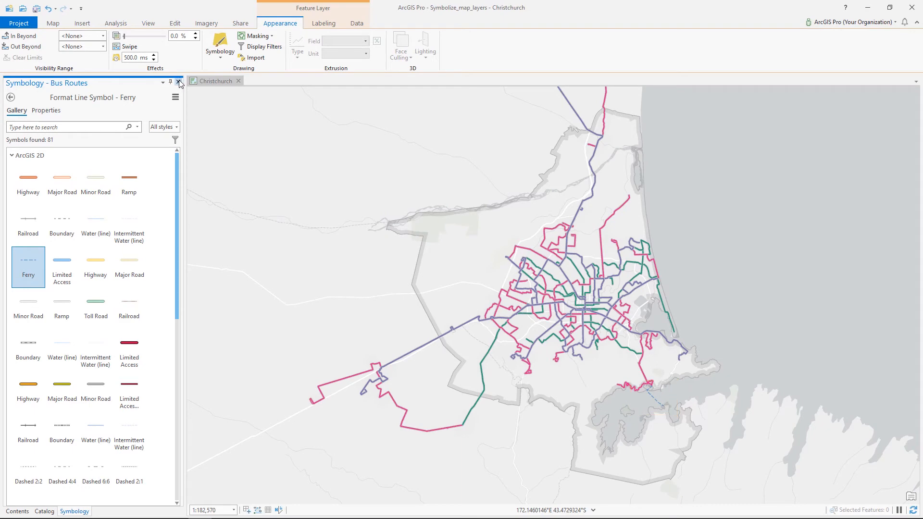
{"action": "left_click", "coordinate": [178, 82]}
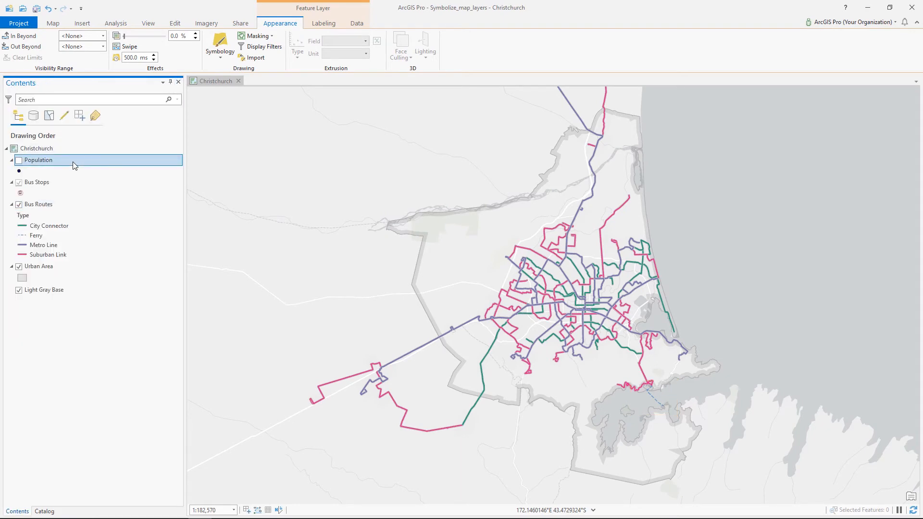
Step: Turn on Population and inspect the pop-up for meshblock 2671002
{"action": "left_click", "coordinate": [18, 160]}
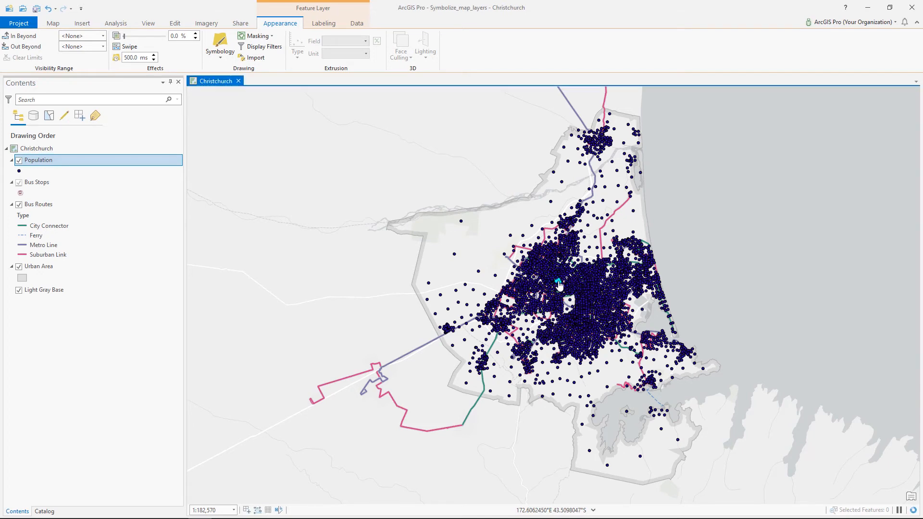
{"action": "left_click", "coordinate": [558, 281]}
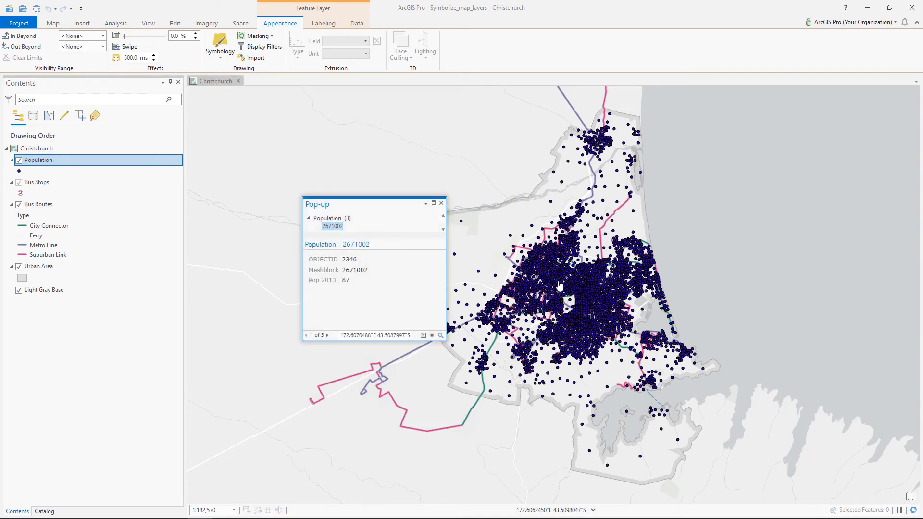
{"action": "double_click", "coordinate": [335, 280]}
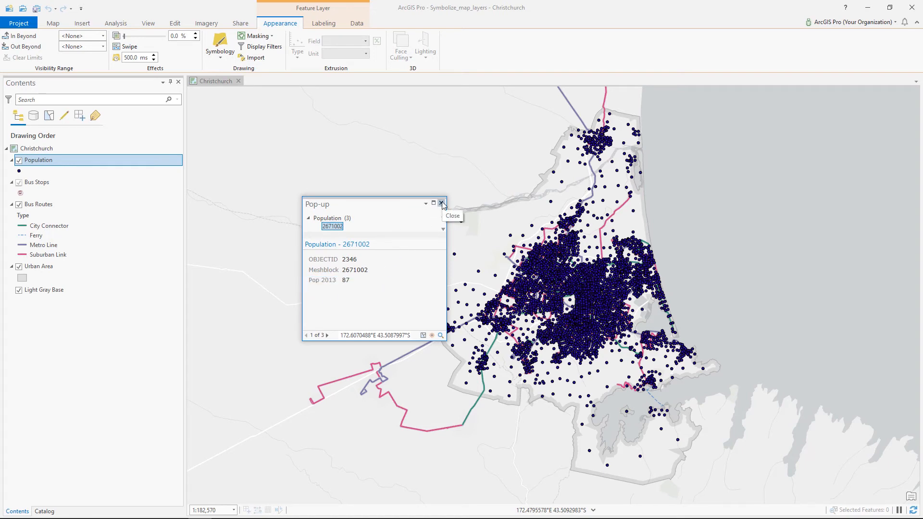
{"action": "left_click", "coordinate": [442, 203]}
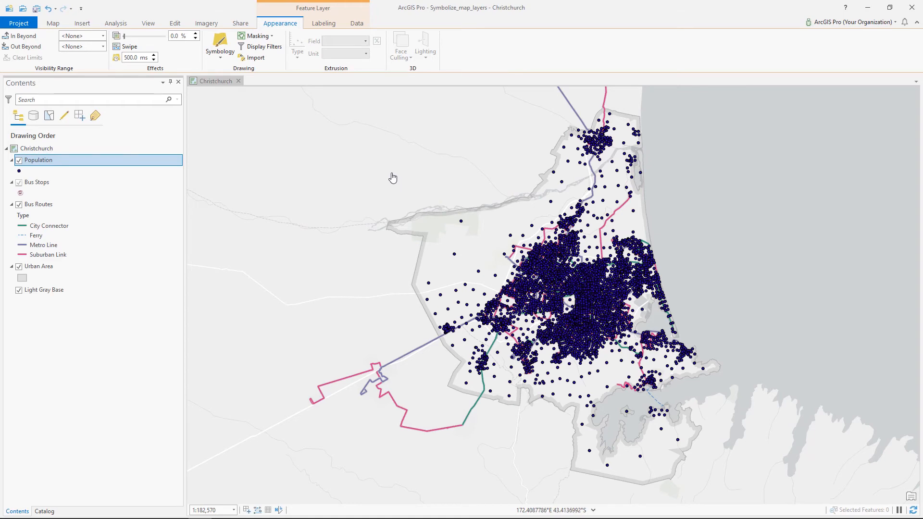
Step: Draw Population as a dynamic heat map weighted by Pop 2013
{"action": "left_click", "coordinate": [219, 46]}
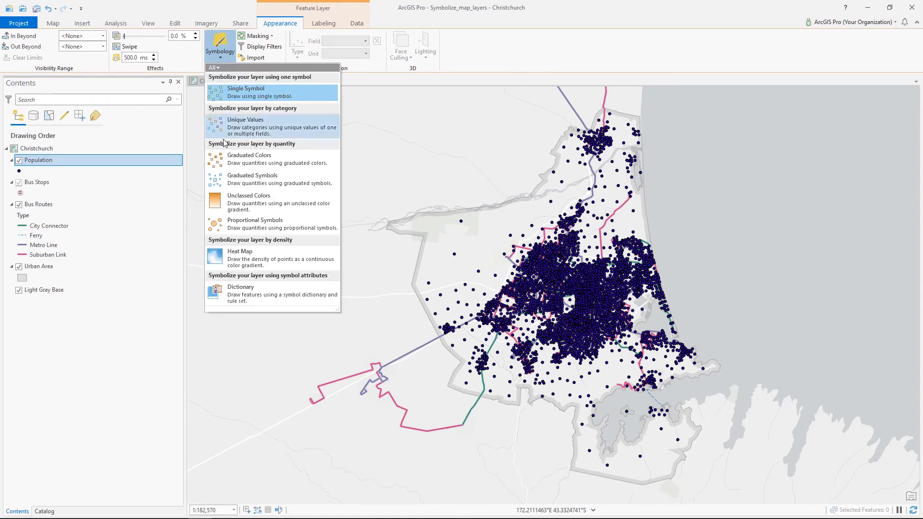
{"action": "left_click", "coordinate": [239, 251]}
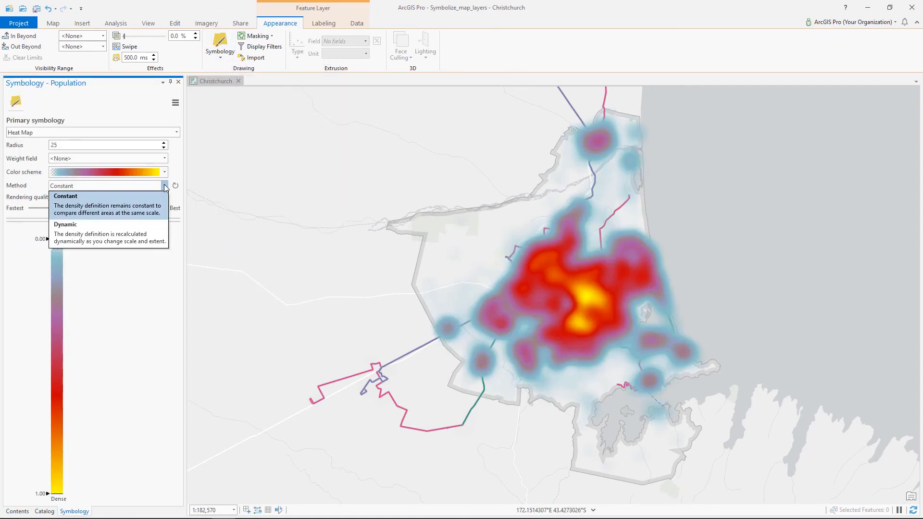
{"action": "left_click", "coordinate": [66, 233]}
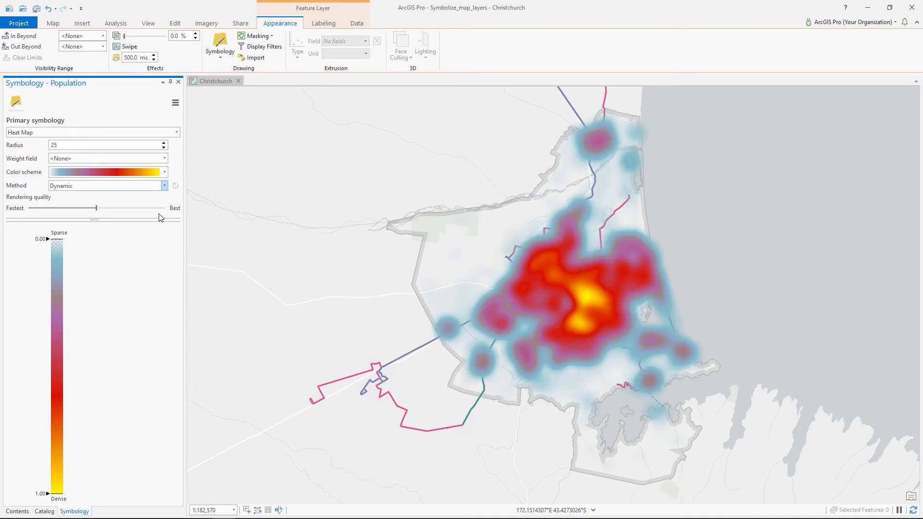
{"action": "left_click", "coordinate": [164, 158]}
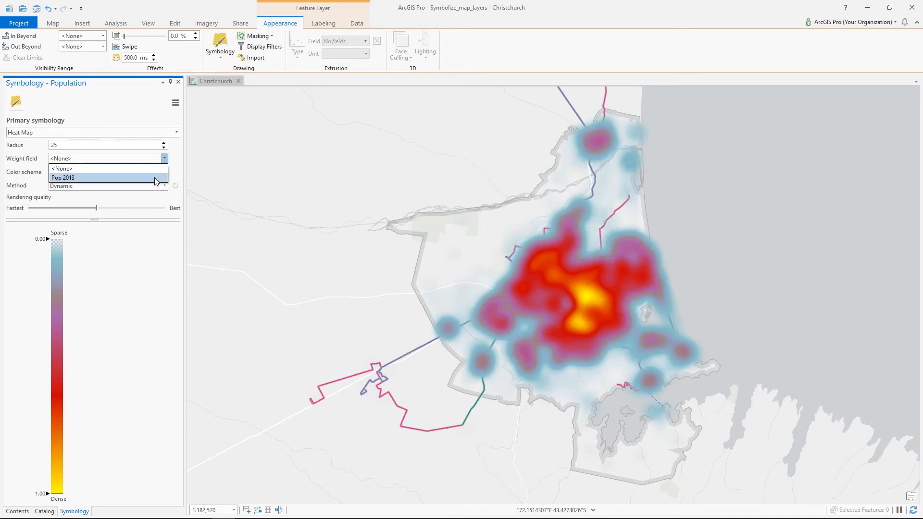
{"action": "left_click", "coordinate": [63, 177]}
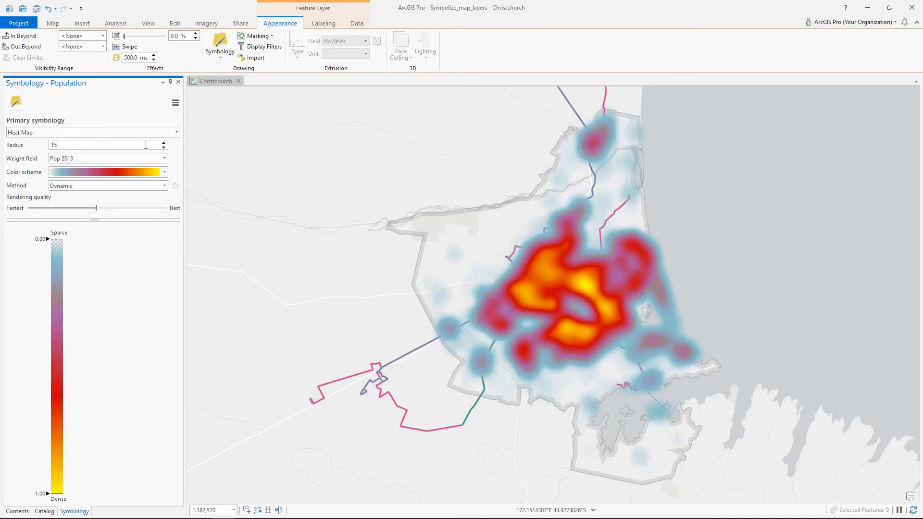